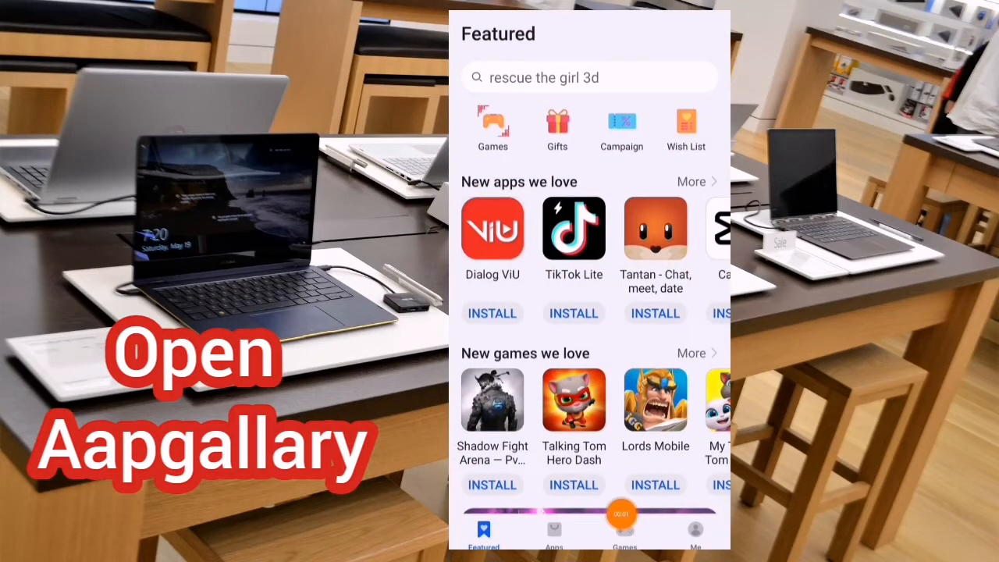
Search AppGallery for 'gspace' and bring up the Gspace app page.
click(590, 77)
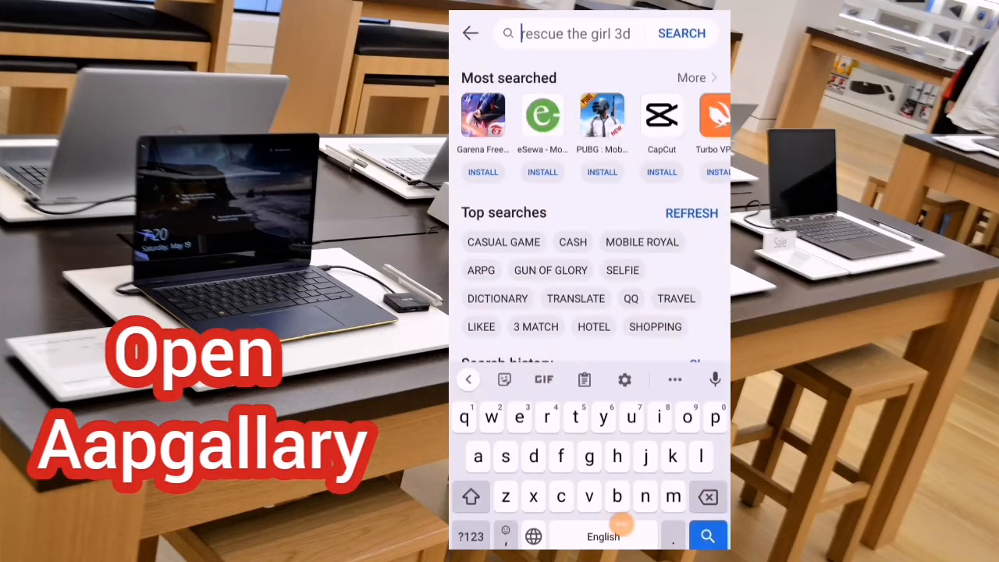
text(g)
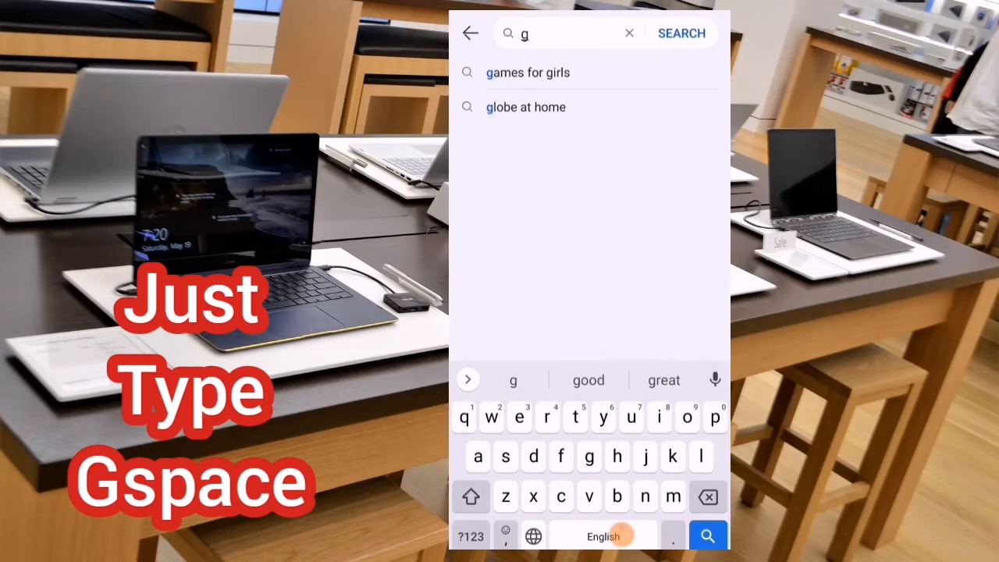
text(s)
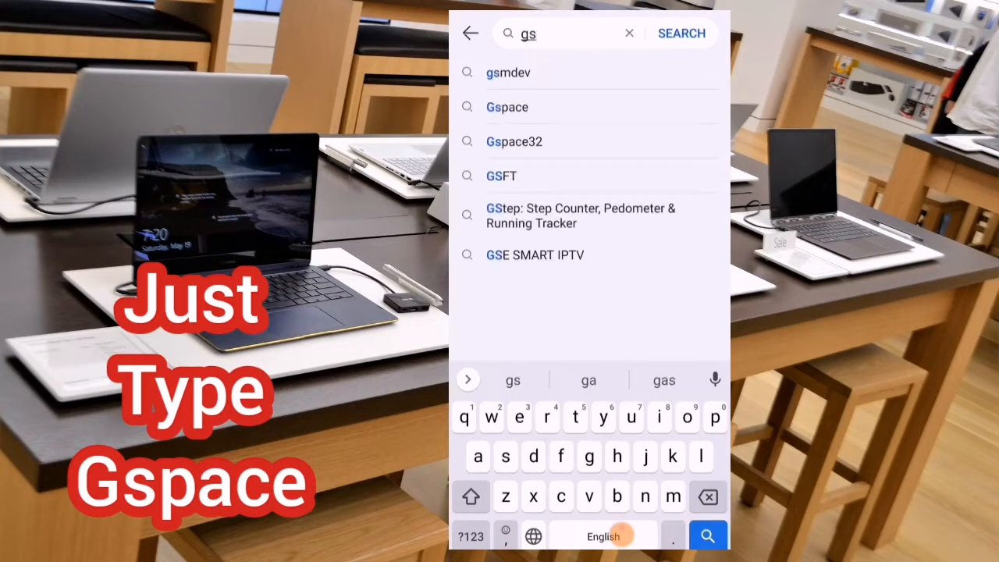
text(pa)
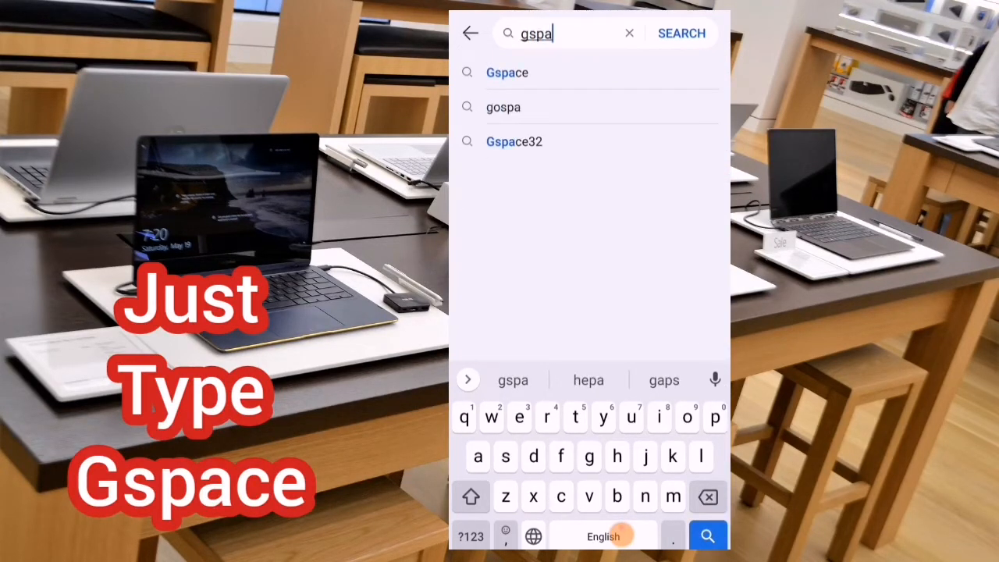
text(ce)
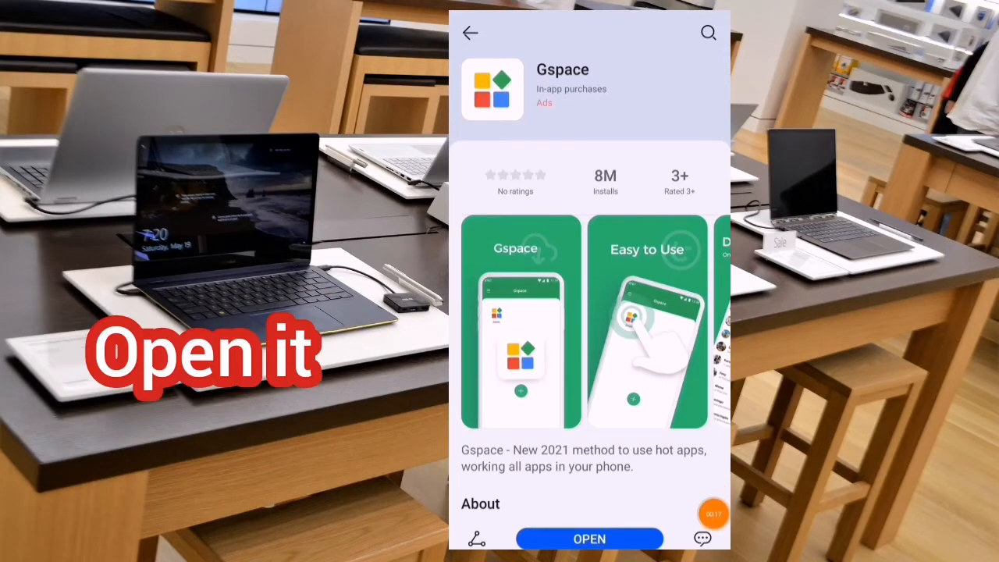
Launch the installed Gspace app so the Google Play sign-in prompt appears.
click(590, 538)
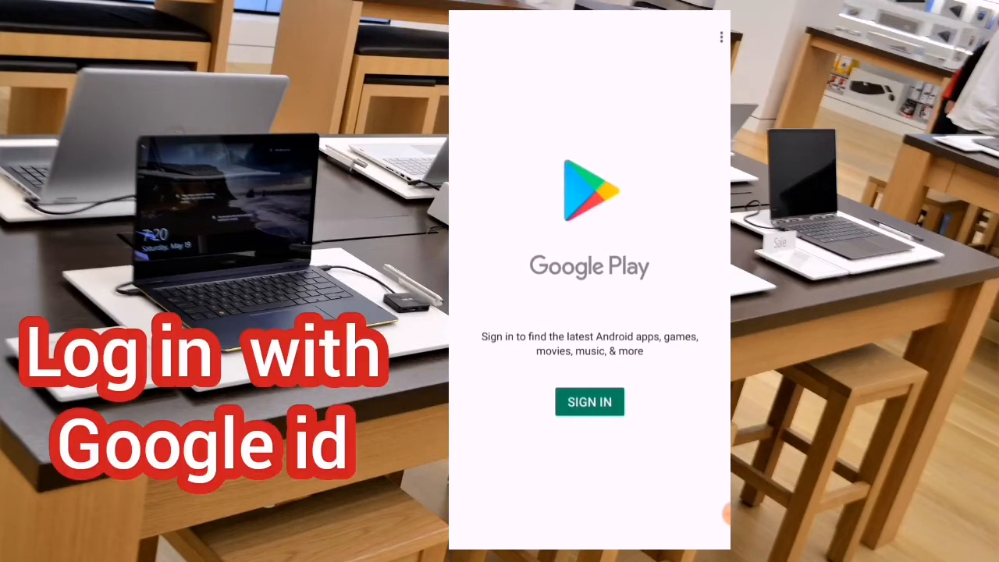
Start the Google Play sign-in, enter the account email and submit it.
click(590, 401)
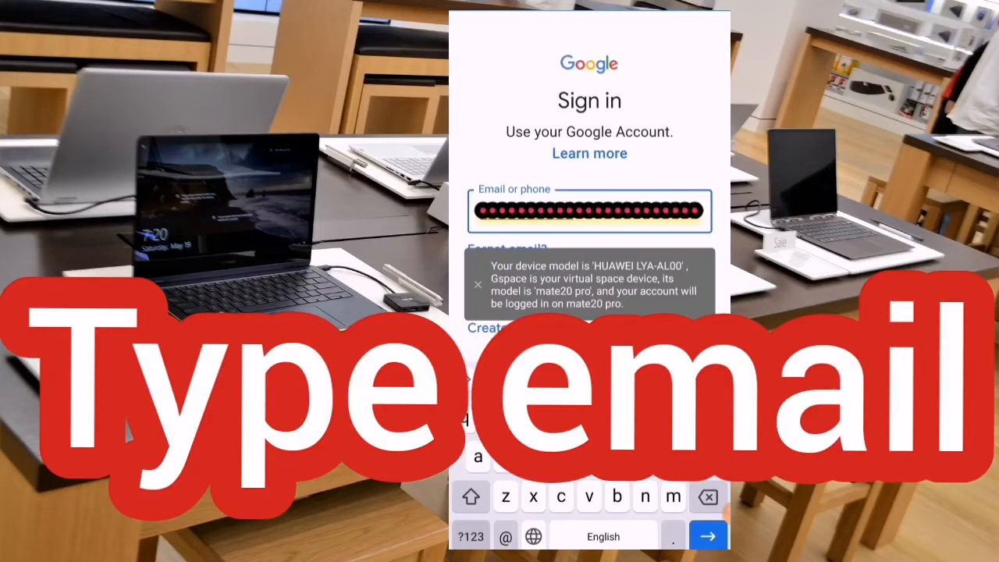
click(471, 535)
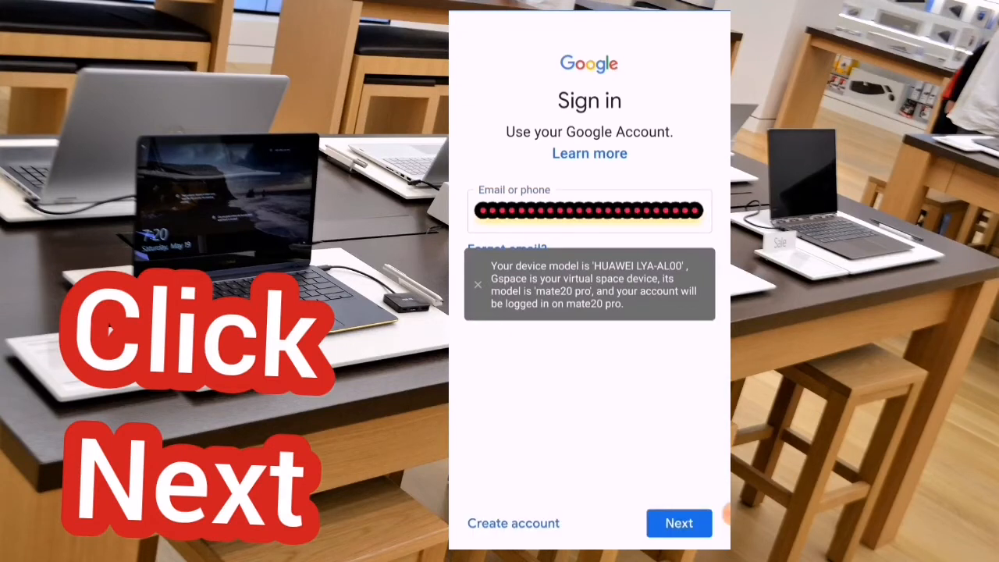
click(477, 284)
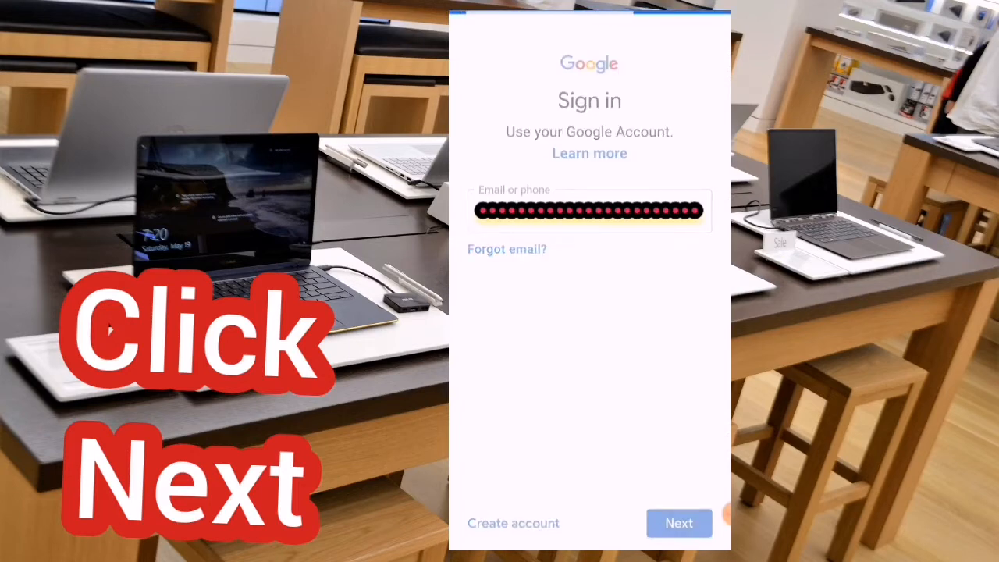
Submit the account password, agree to Google's terms and review the Google Services settings.
click(677, 523)
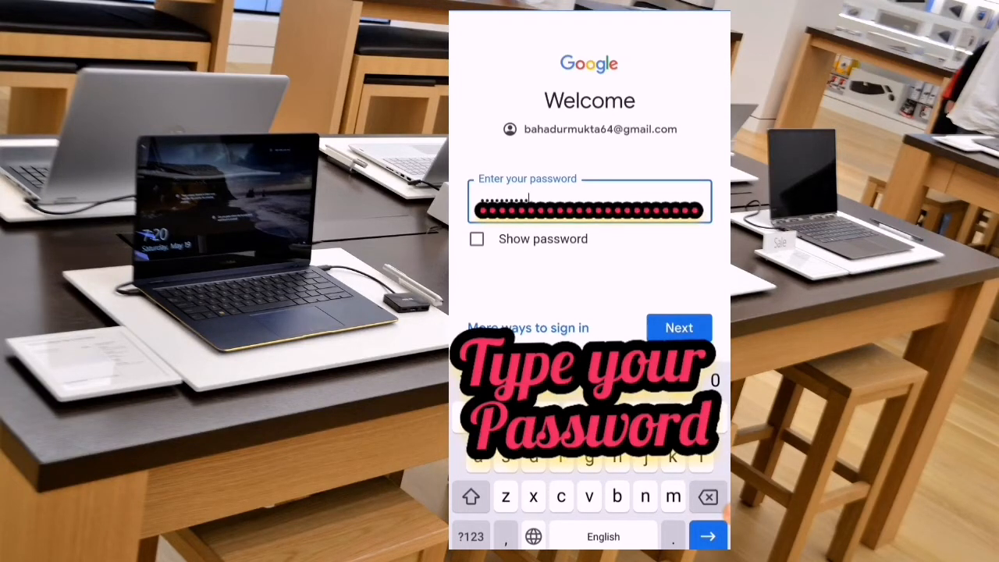
click(678, 328)
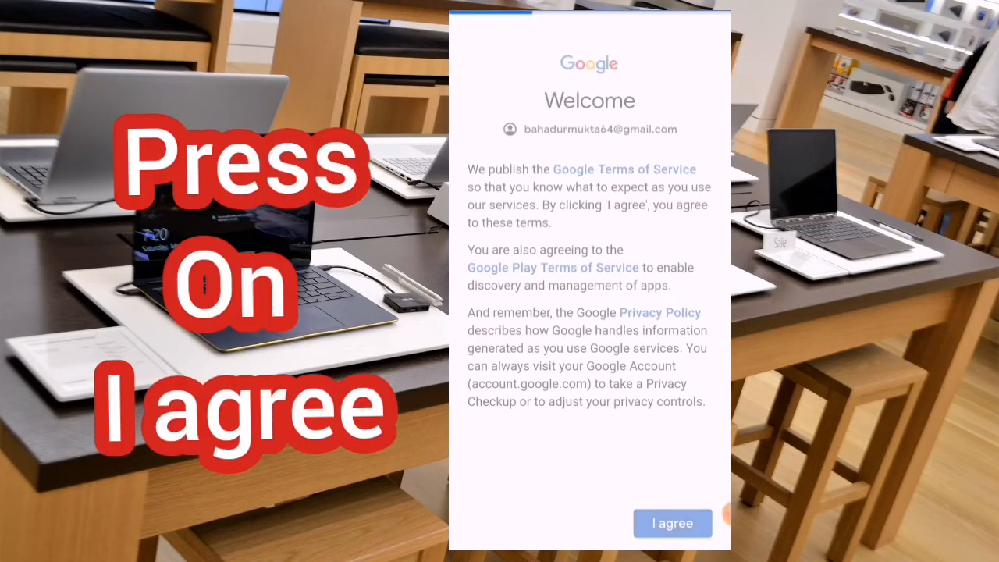
click(671, 523)
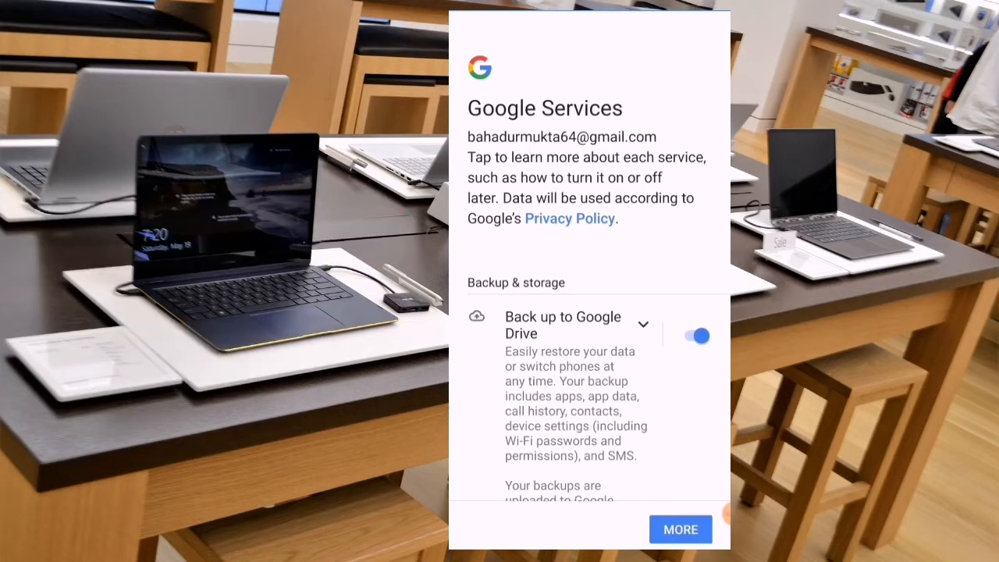
scroll(down, 3)
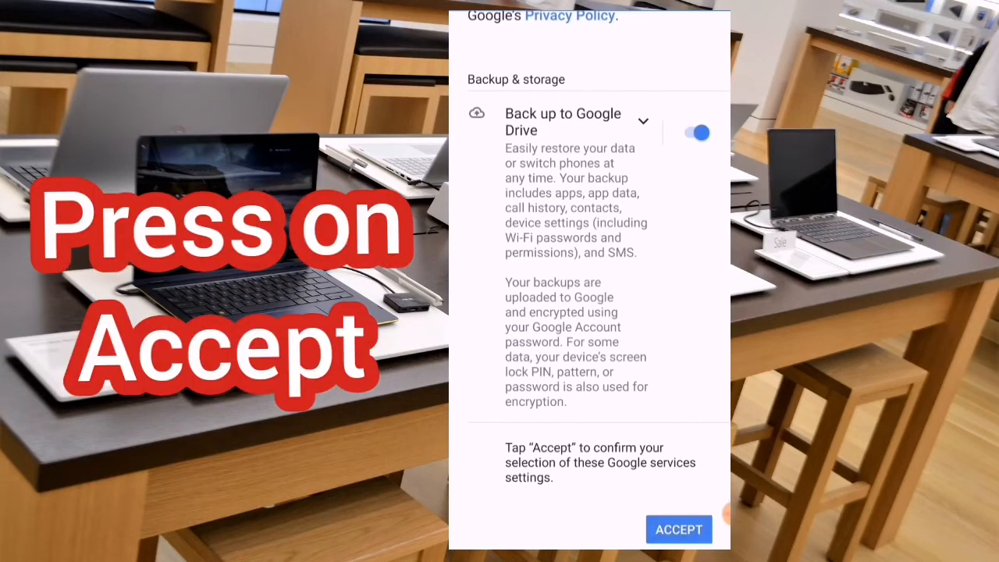
Accept the Google Services settings and install YouTube from Google Play.
click(677, 529)
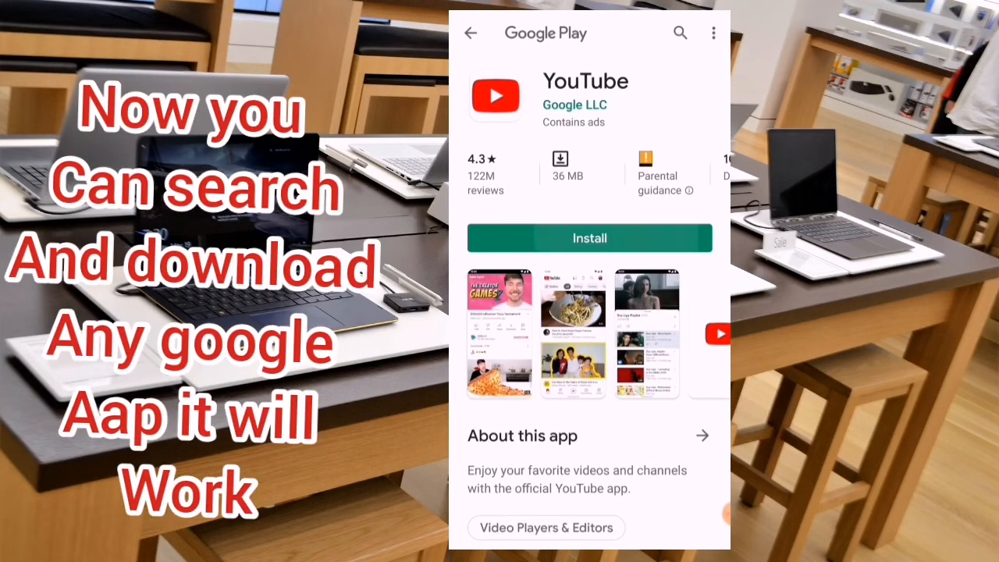
click(590, 237)
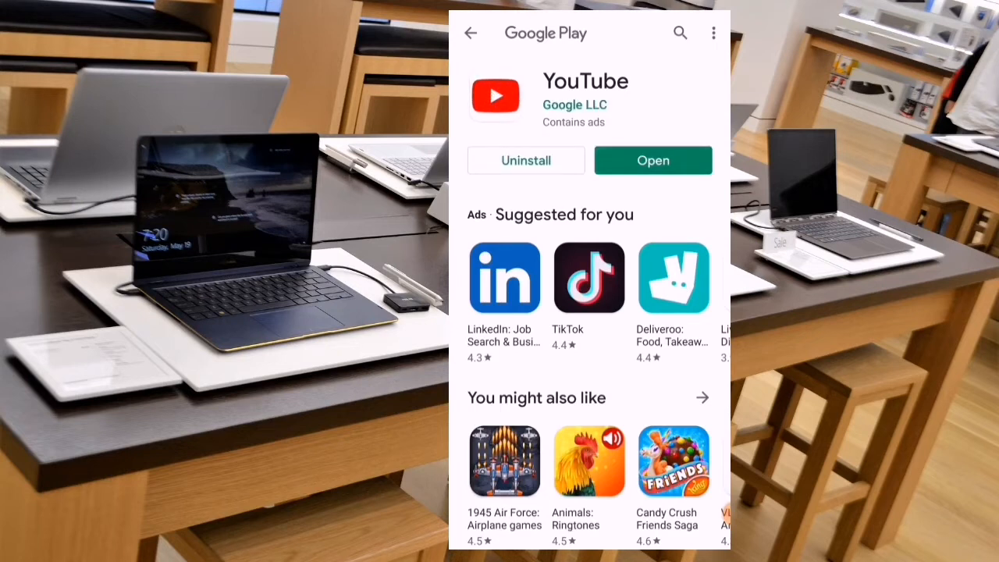
Launch YouTube, dismiss the Premium offer, check notifications and return to the store.
click(652, 159)
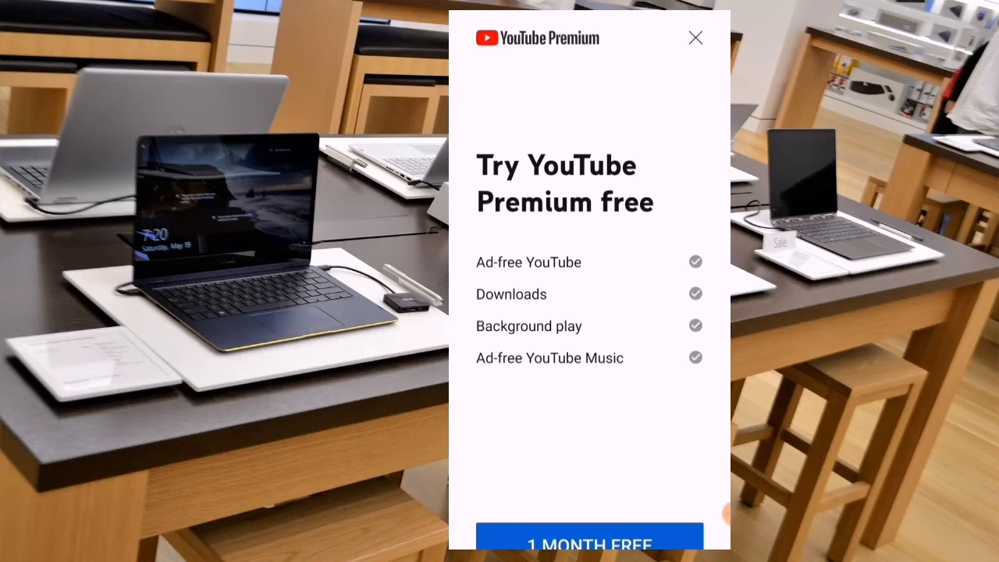
click(695, 38)
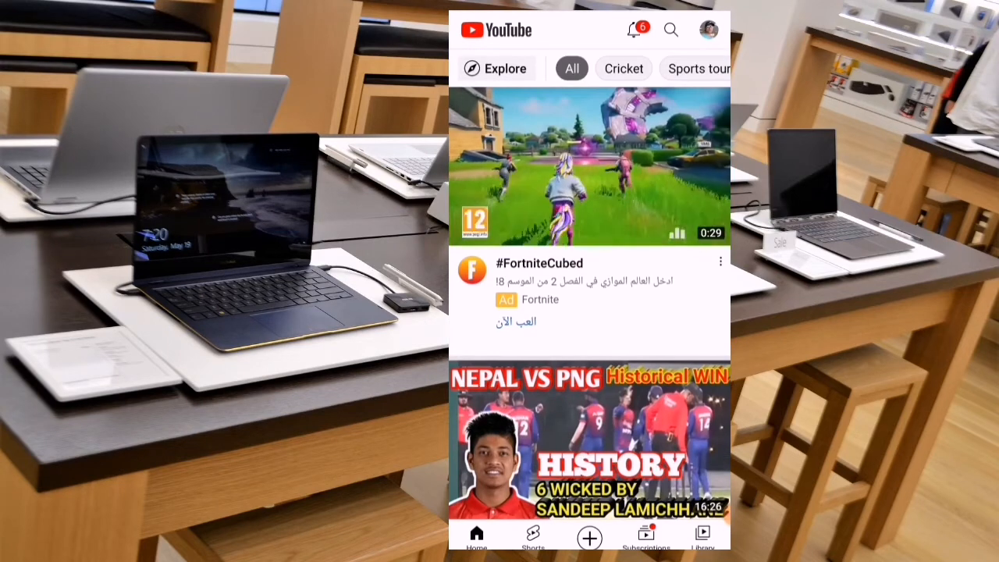
click(632, 30)
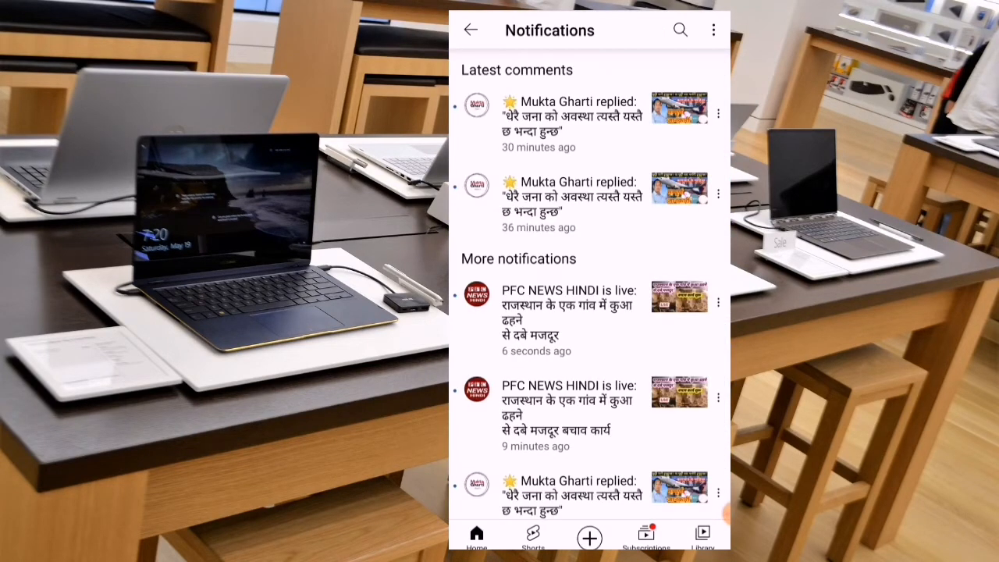
click(570, 117)
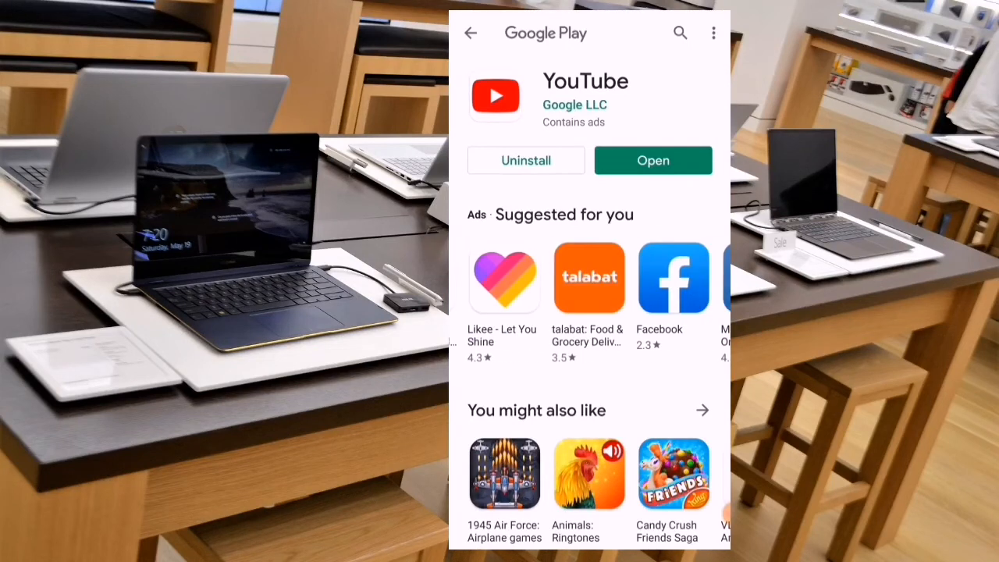
Go back to the Google Play home screen and begin a store search for 'youtube'.
scroll(left, 3)
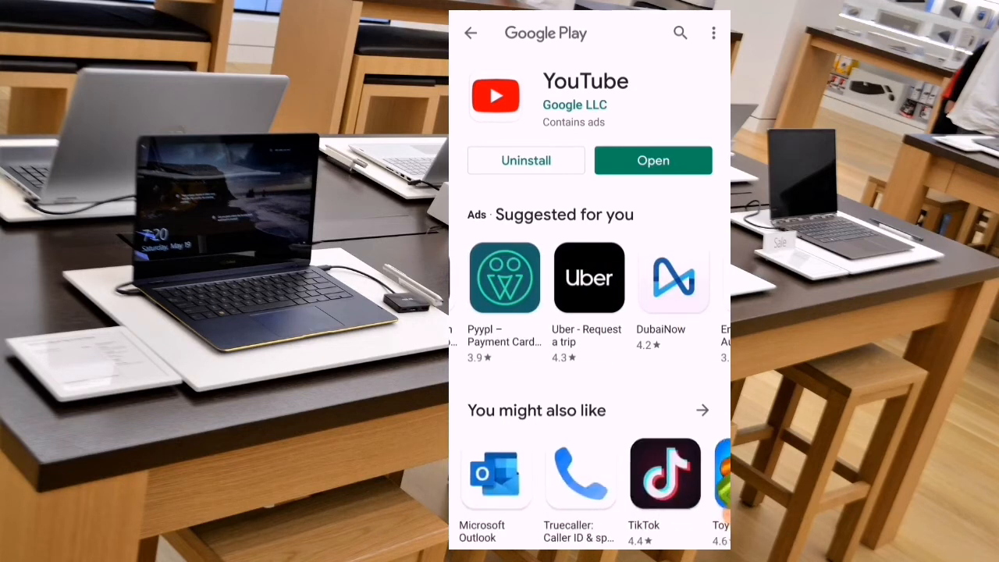
scroll(left, 3)
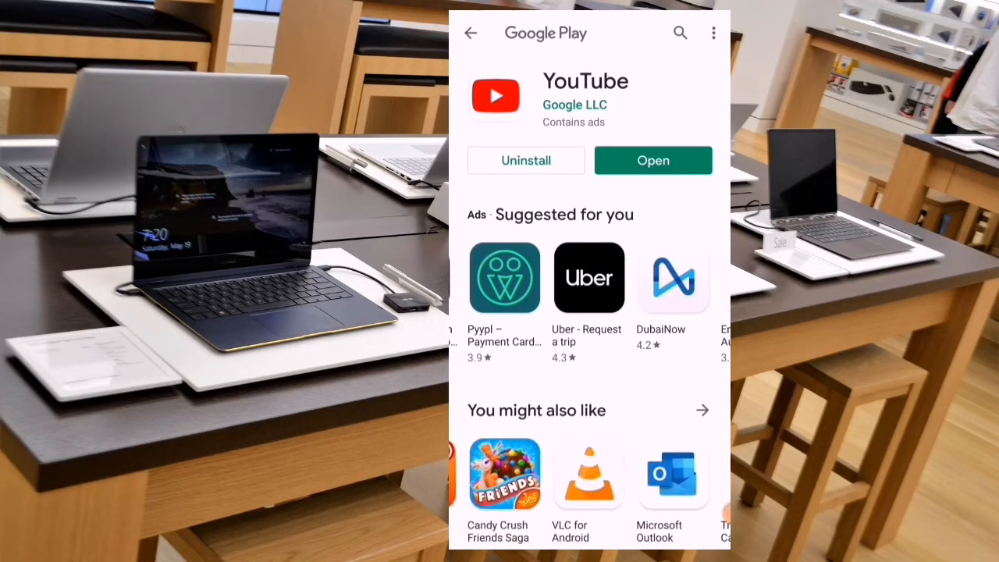
click(470, 33)
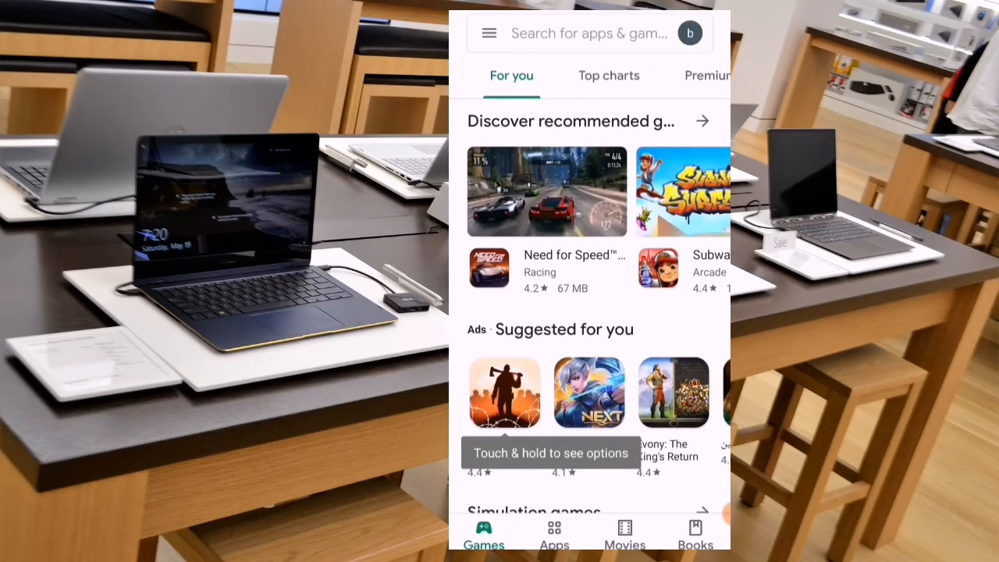
click(590, 33)
text(youtube)
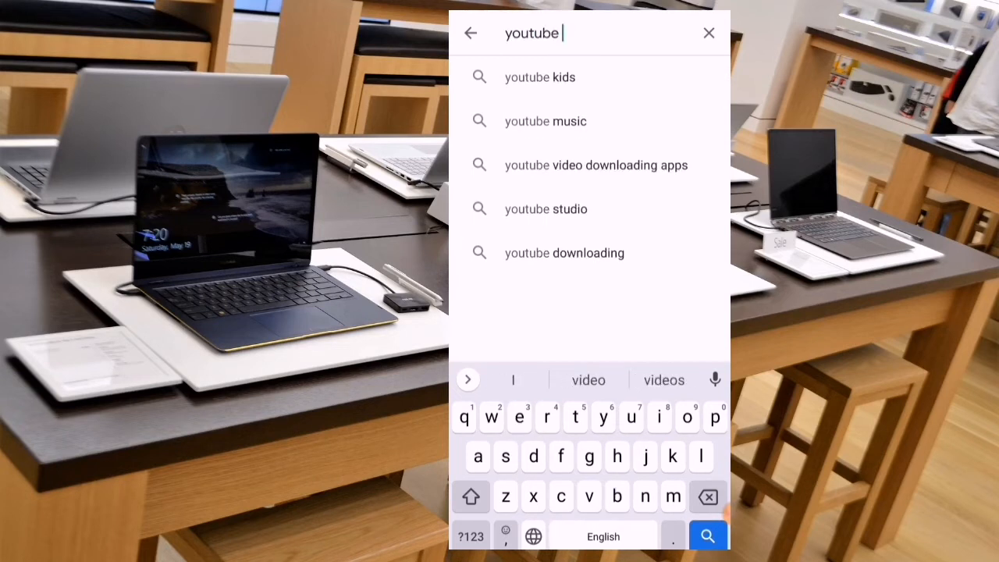
Pick the 'youtube studio' suggestion and install YouTube Studio.
click(546, 209)
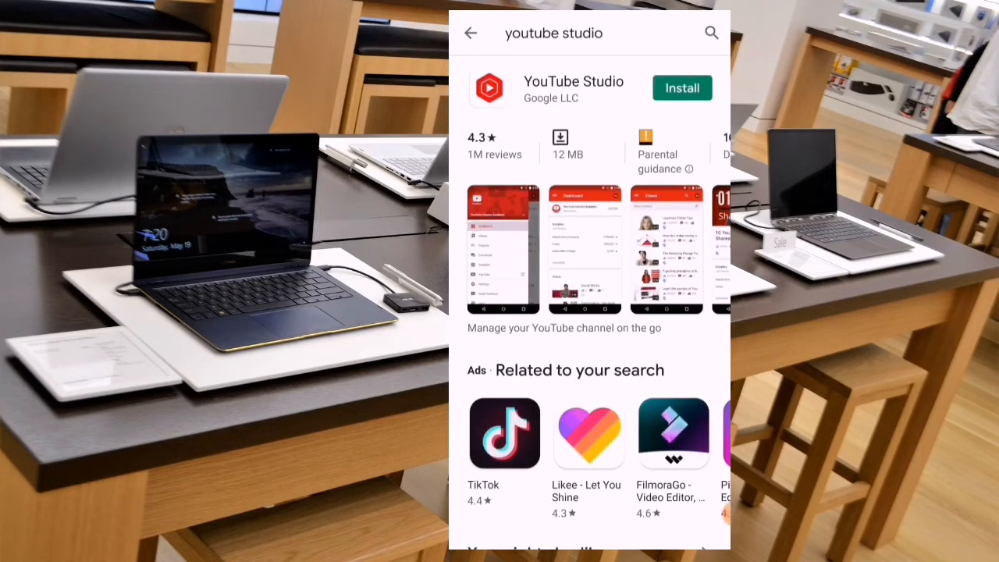
click(680, 87)
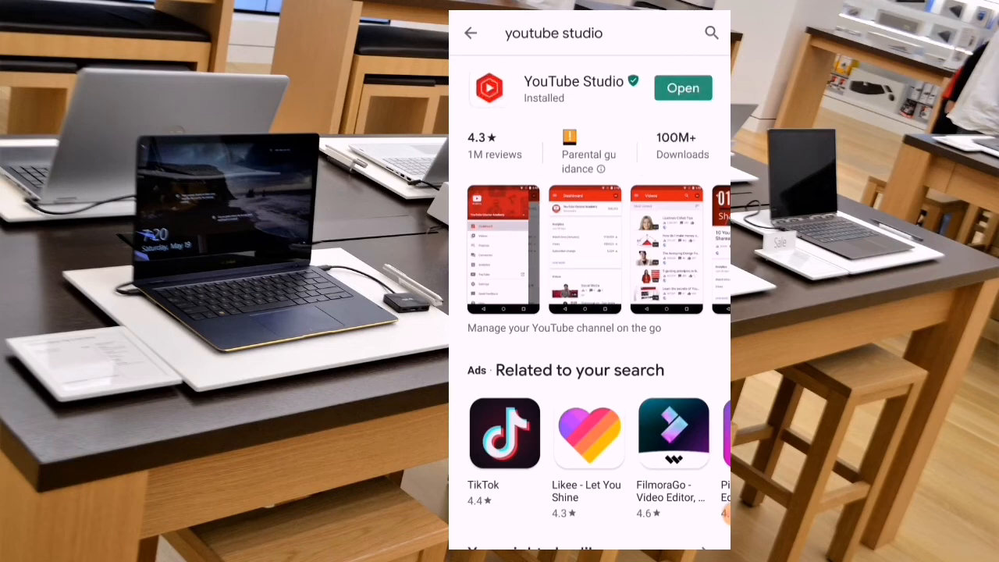
Launch YouTube Studio, pass the welcome screen and show the signed-in account switcher.
click(682, 87)
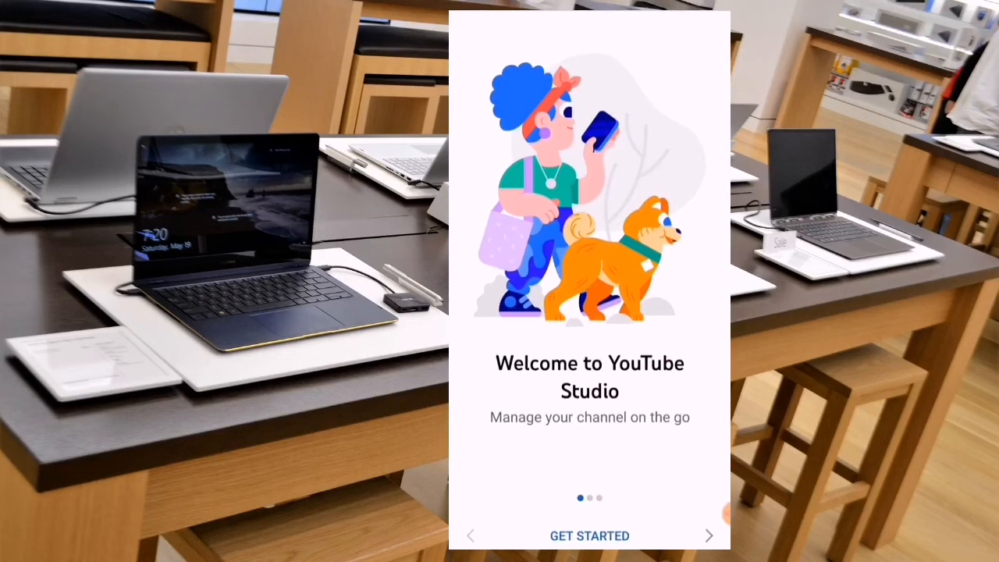
click(590, 535)
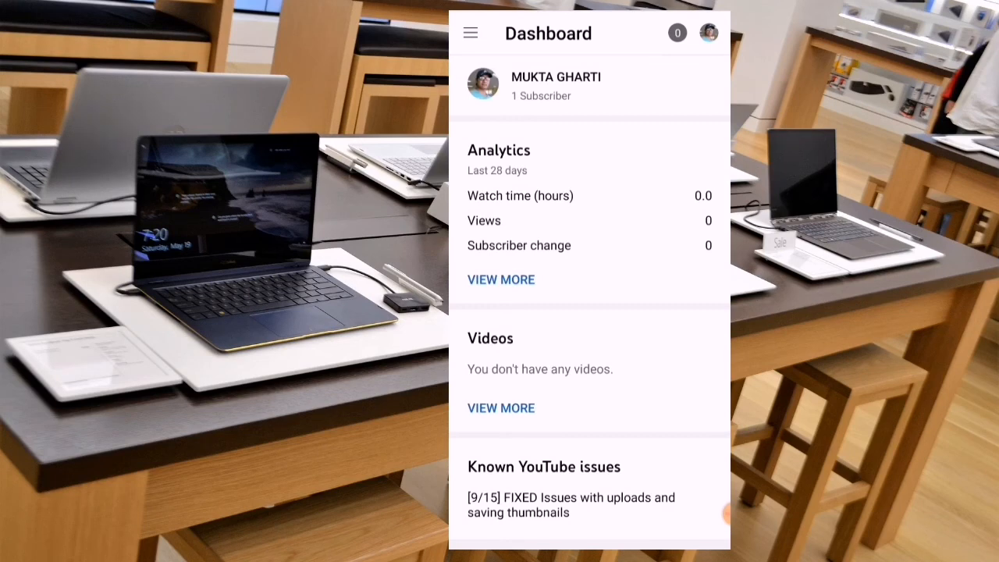
click(709, 32)
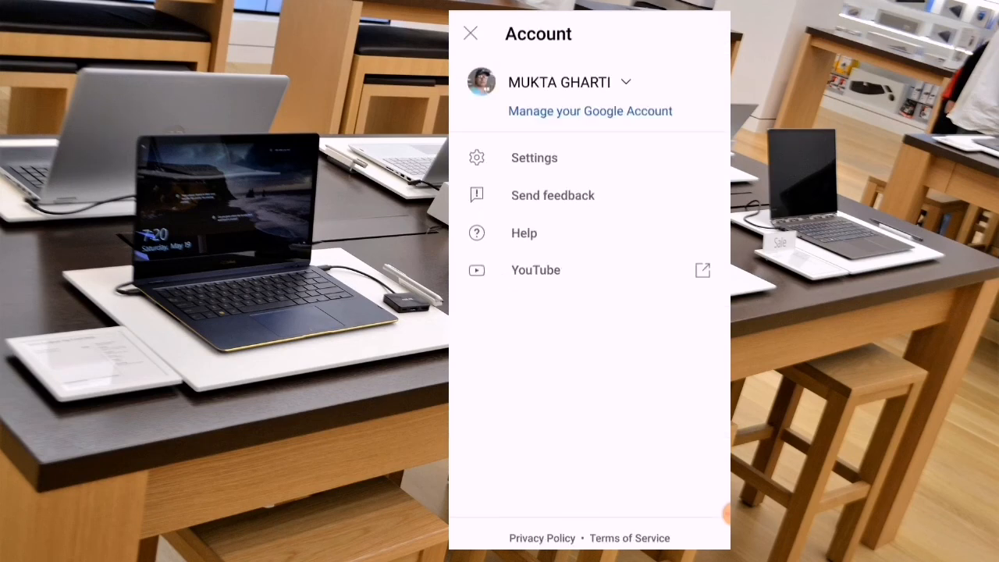
click(624, 82)
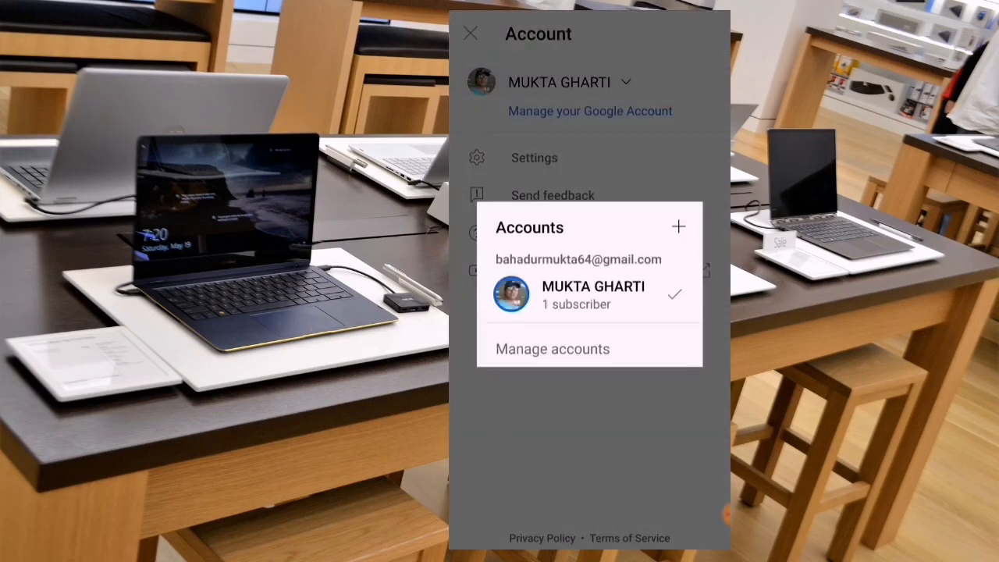